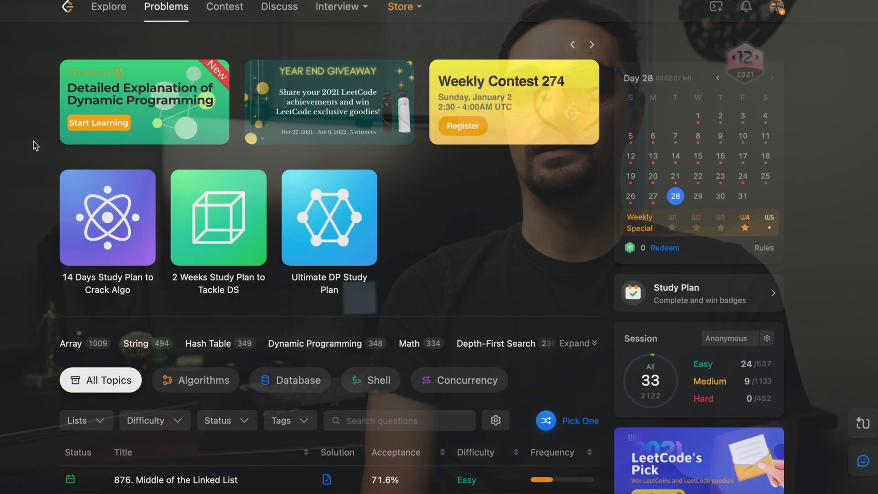
- Filter the problems table by the Top Facebook Questions list from the Lists dropdown
scroll(down, 3)
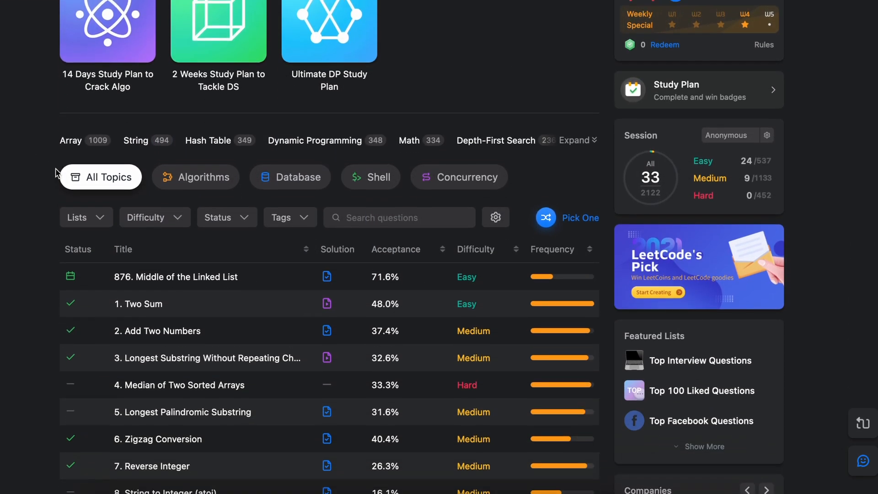
click(86, 217)
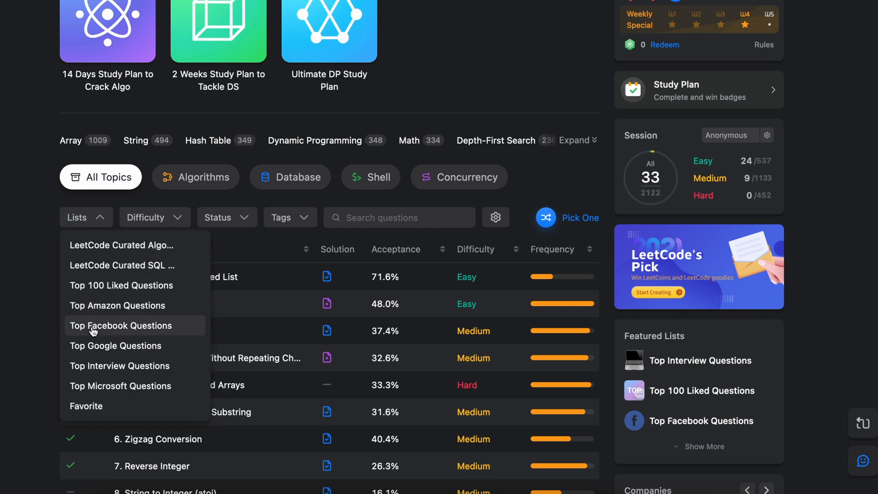
click(121, 326)
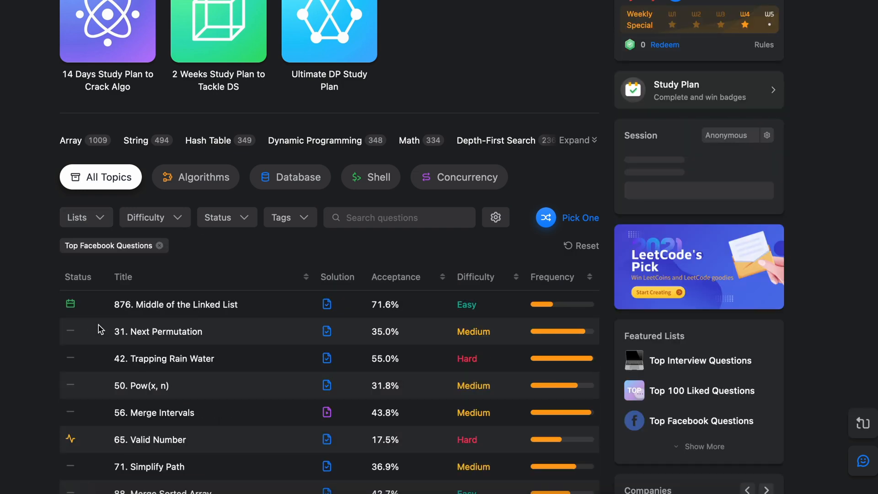